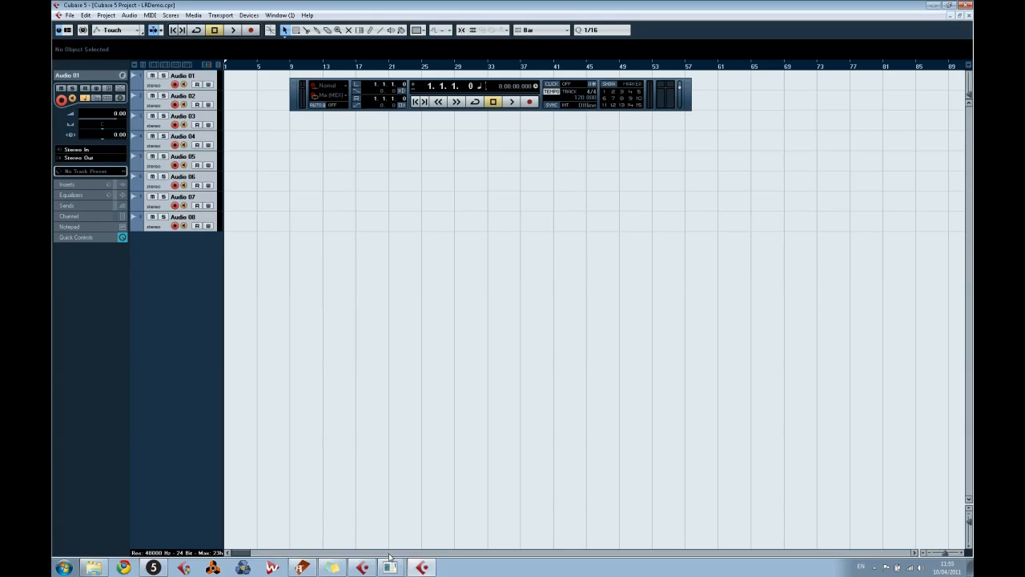
mouse_move(304, 559)
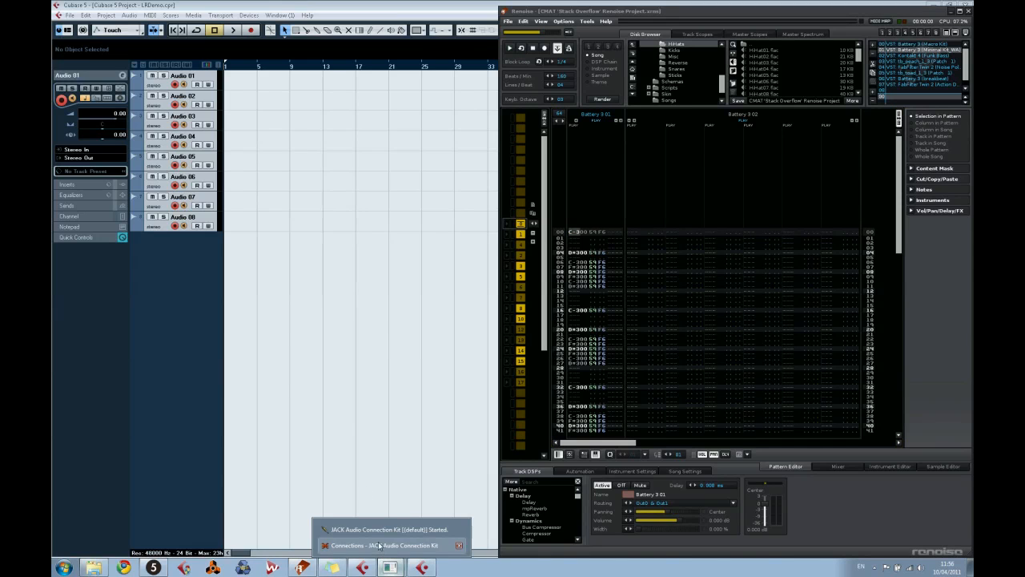
Step: Bring the TouchOSC_Renoise_Visual_Feedback sketch window to the front over Renoise and Cubase
click(383, 545)
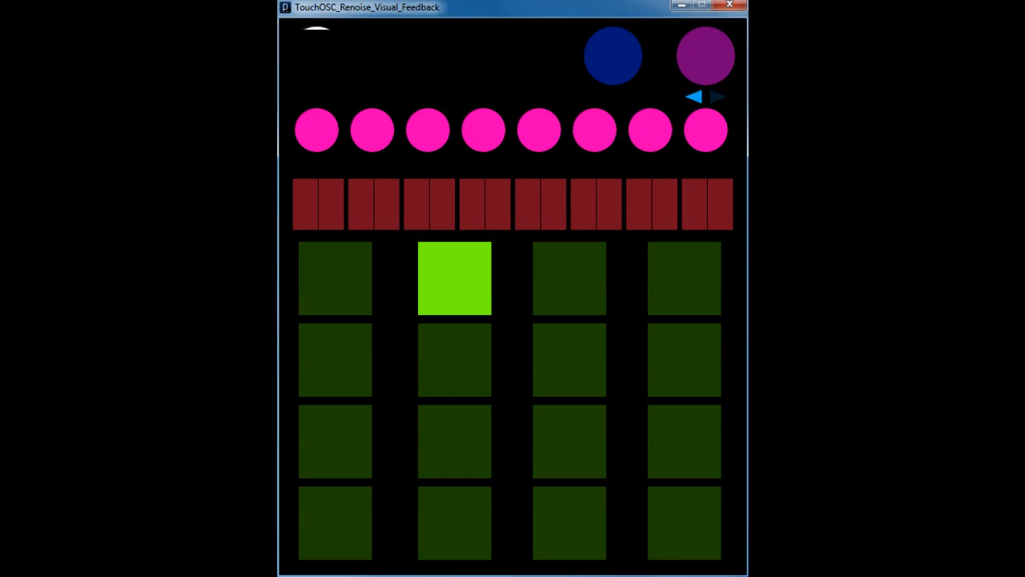
Step: Toggle the second top-row pad repeatedly while watching feedback, then return to Cubase 5
click(317, 56)
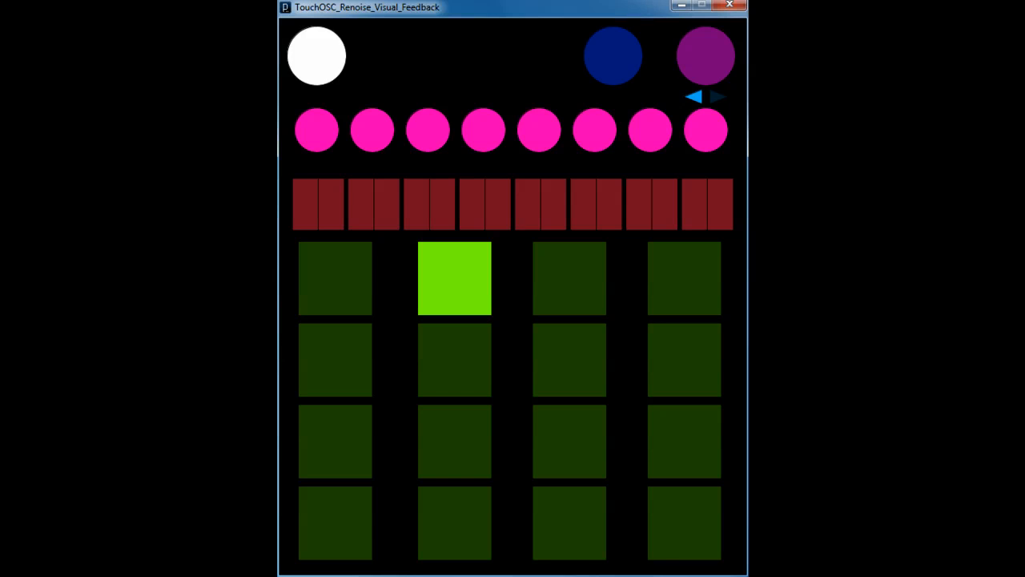
click(317, 55)
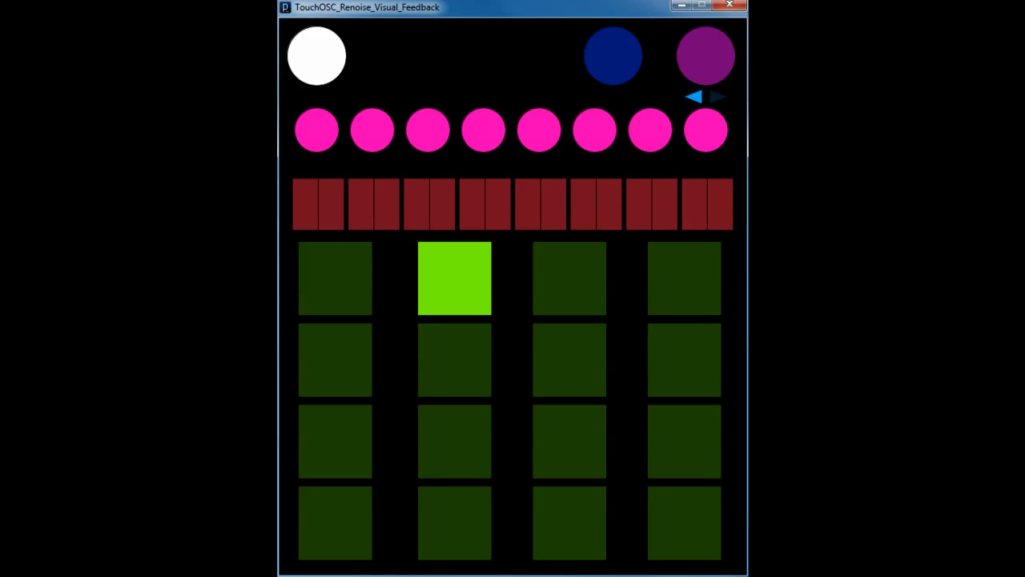
click(316, 55)
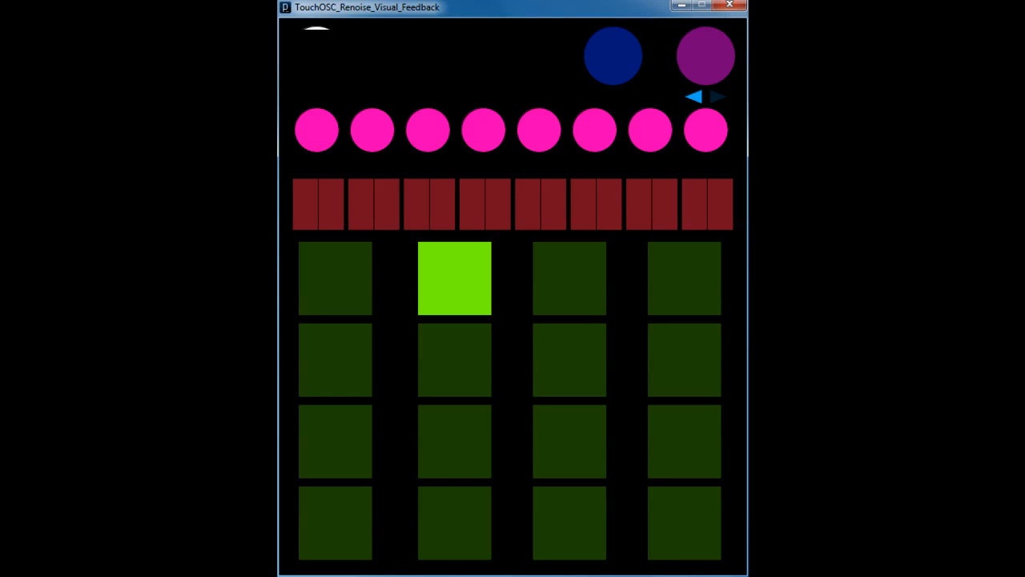
click(316, 56)
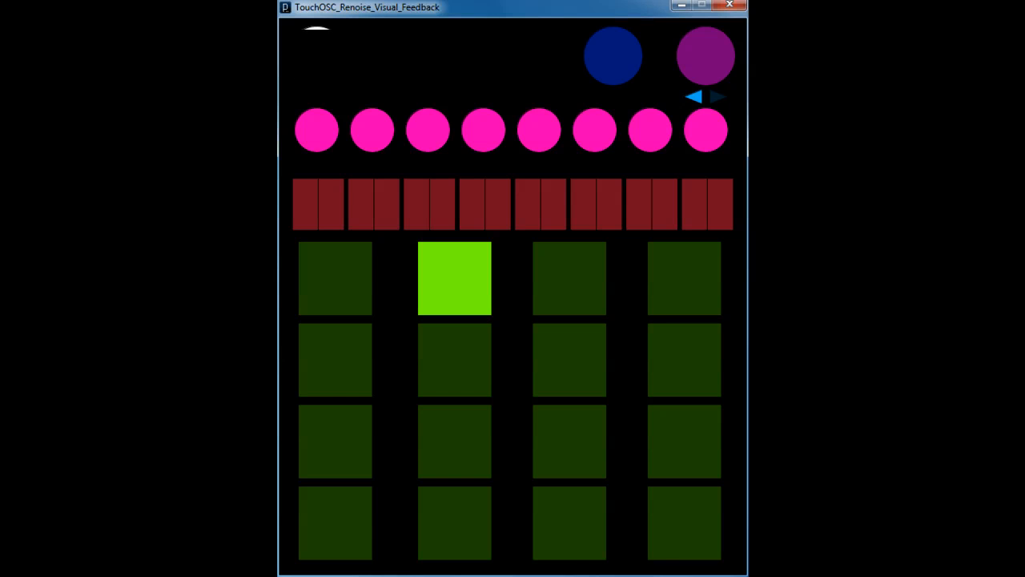
click(318, 55)
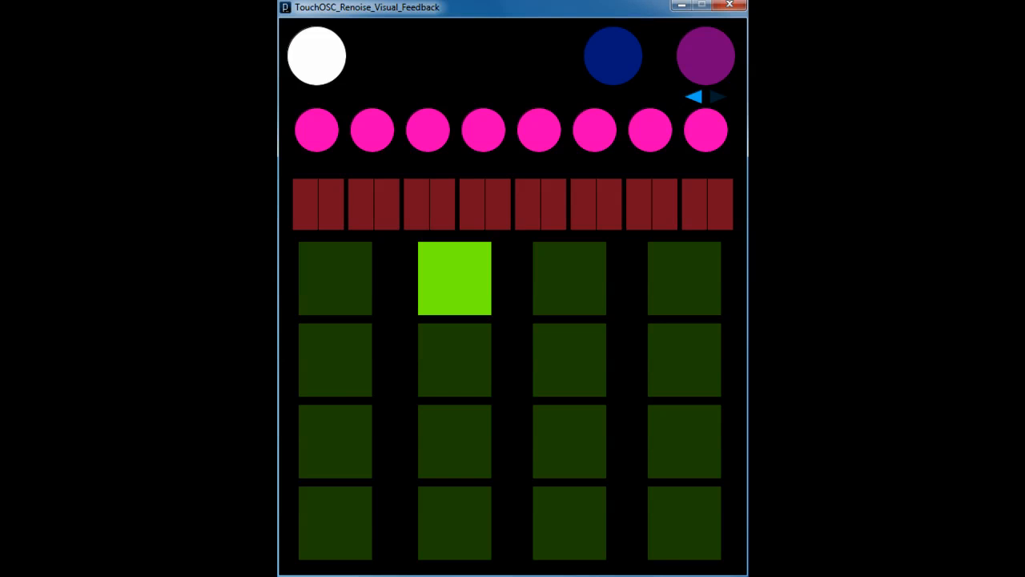
click(316, 56)
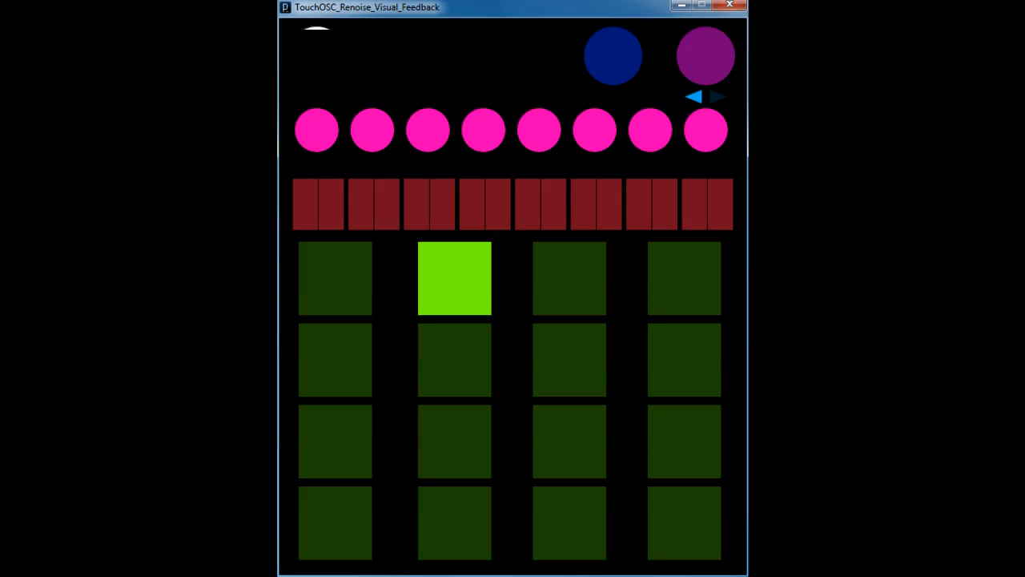
click(316, 56)
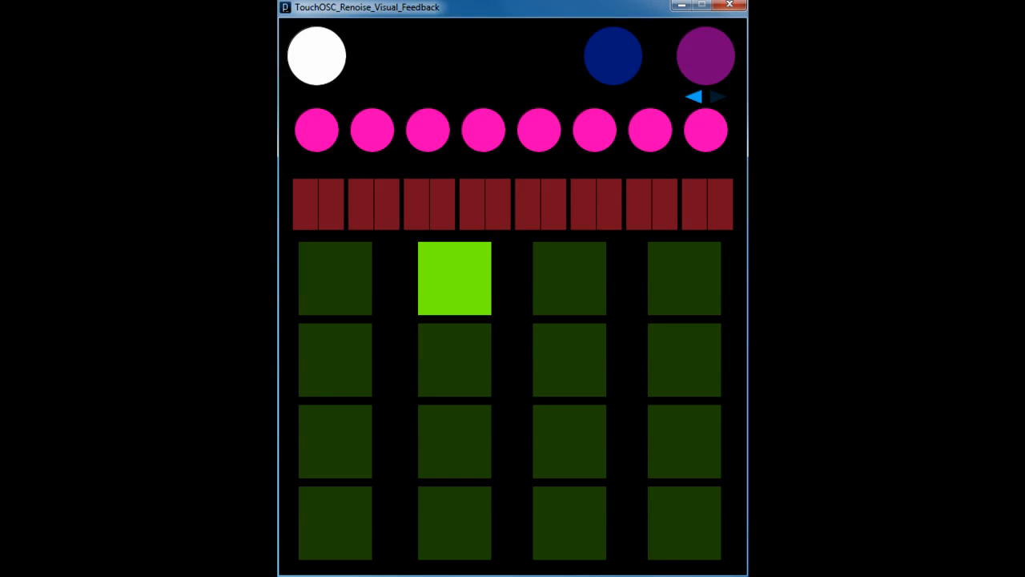
click(316, 56)
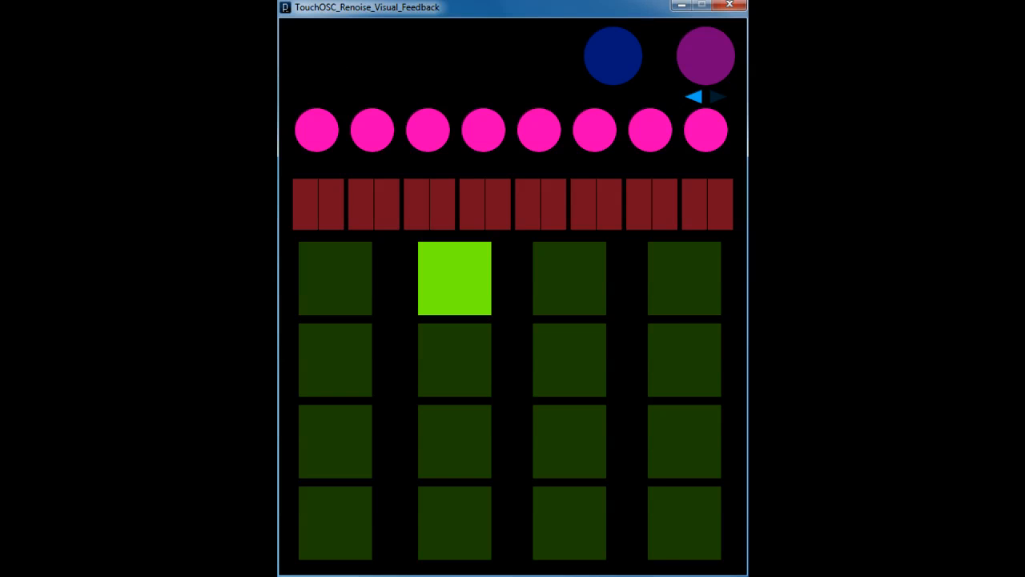
click(317, 56)
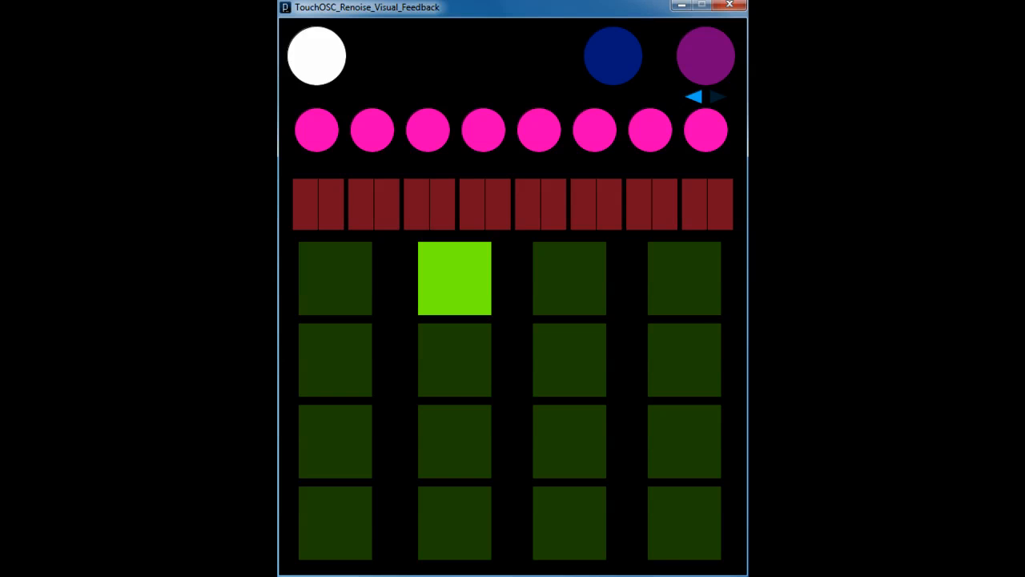
click(316, 54)
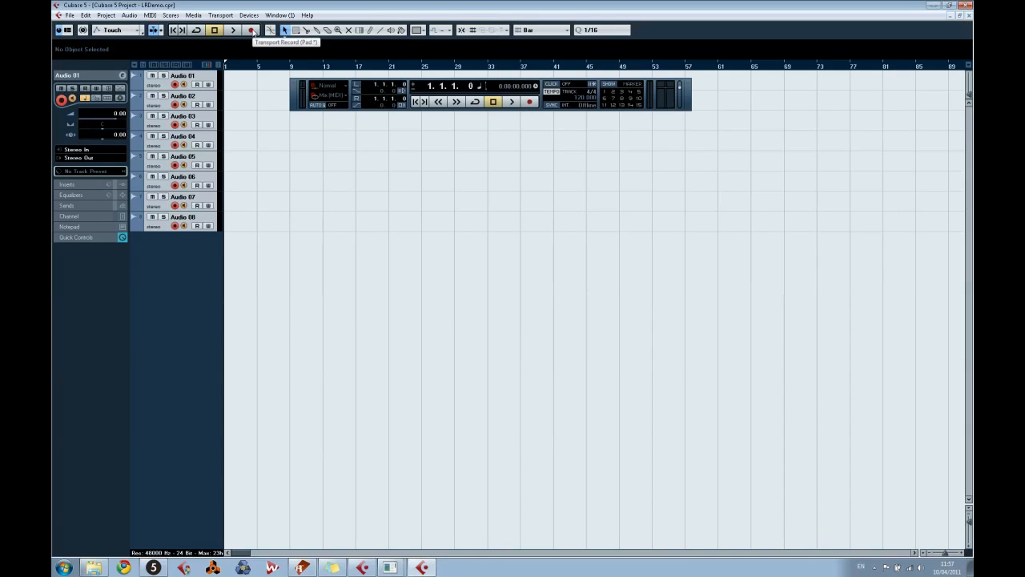
Step: Switch from Cubase 5 back to the feedback sketch showing a different lit pad
click(232, 30)
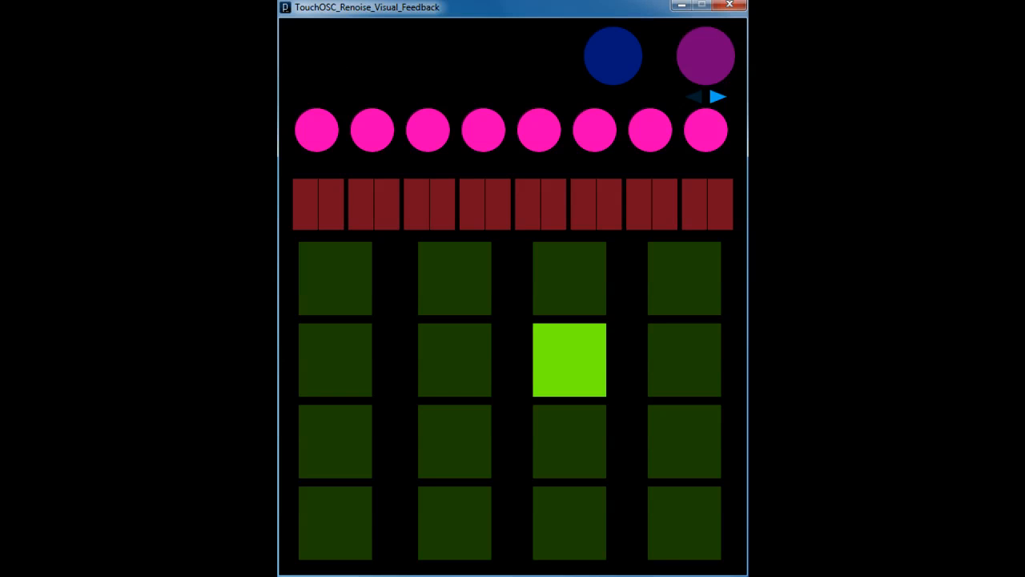
click(684, 359)
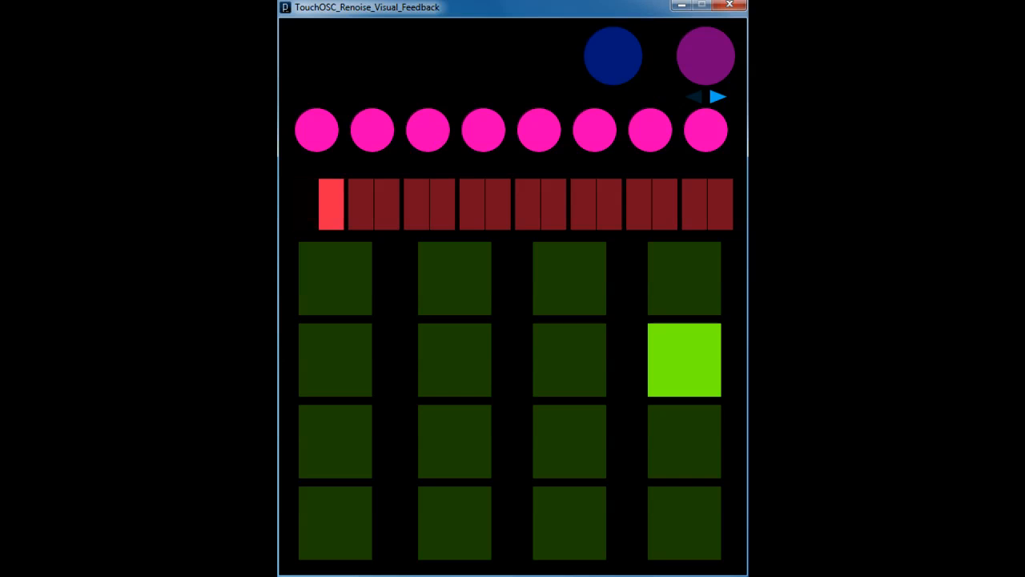
click(330, 202)
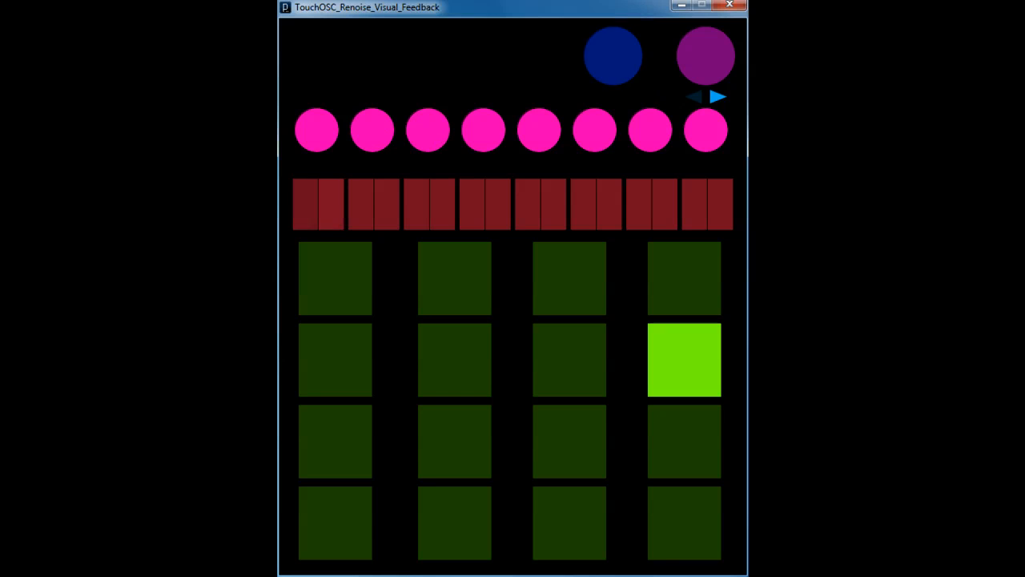
click(316, 56)
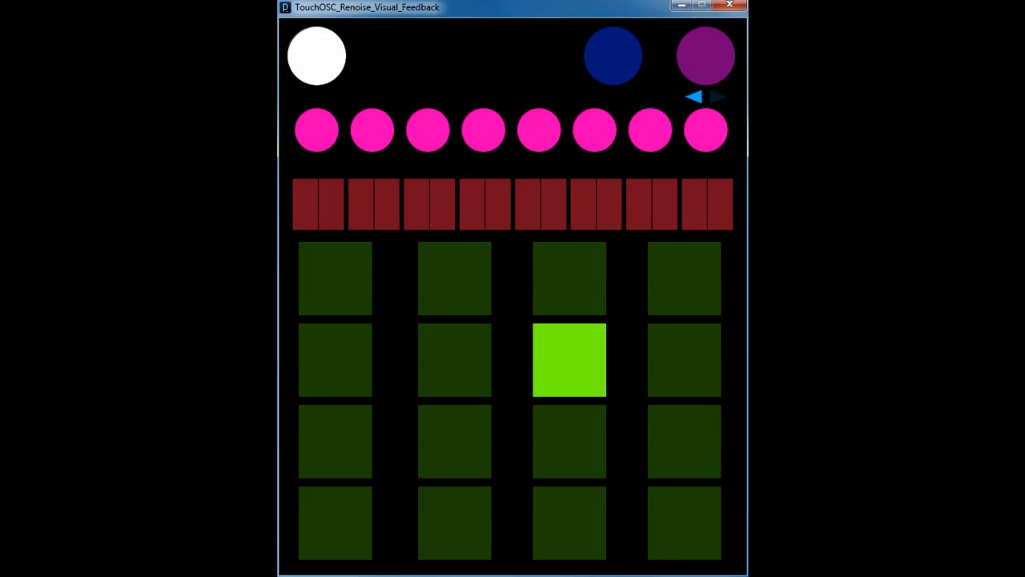
click(317, 56)
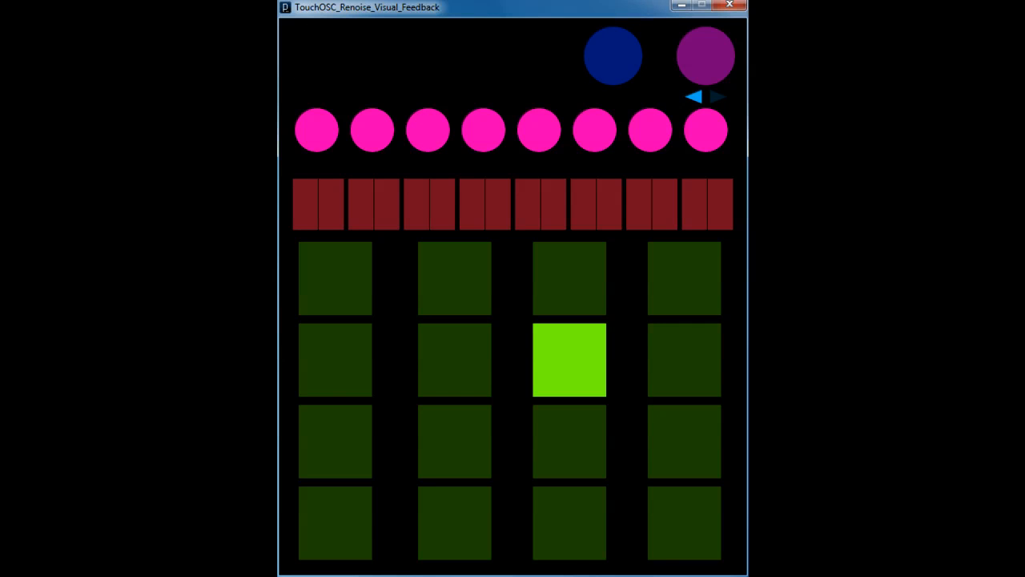